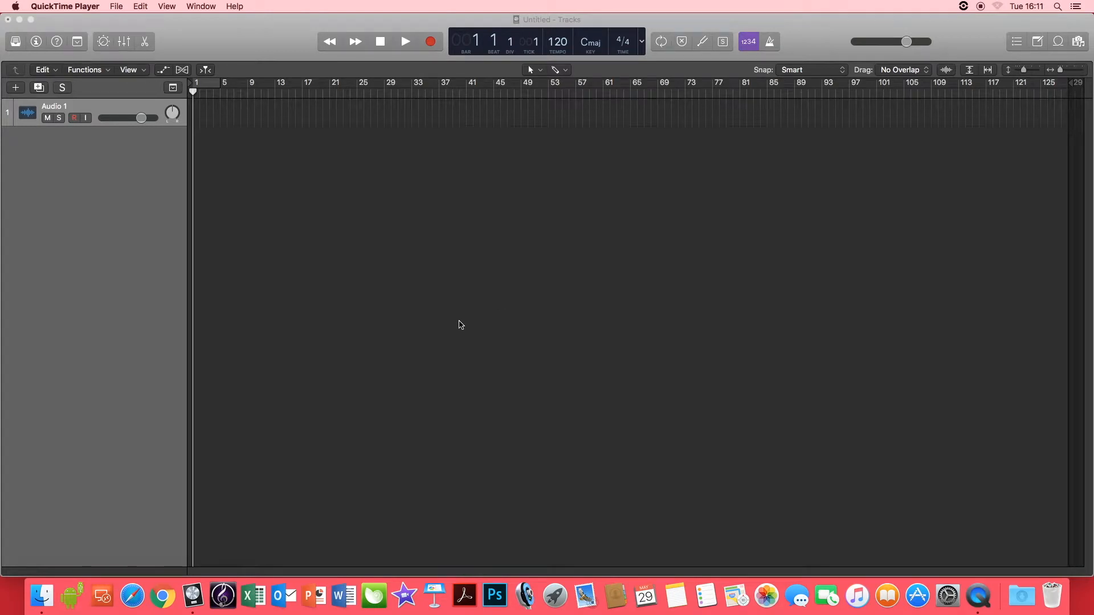
{"action": "mouse_move", "coordinate": [1005, 111]}
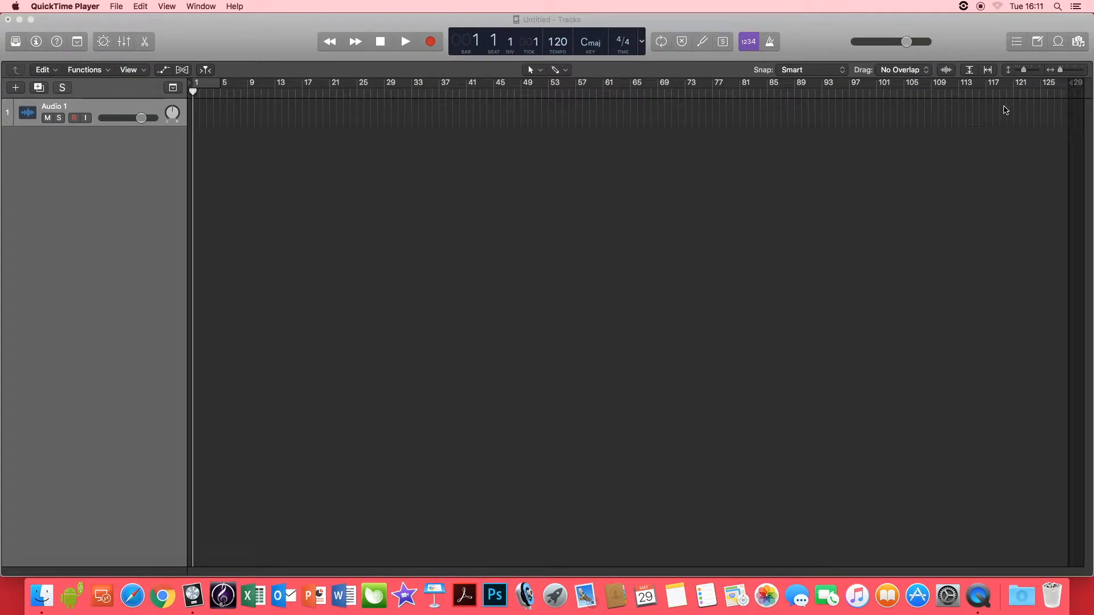
{"action": "mouse_move", "coordinate": [639, 289]}
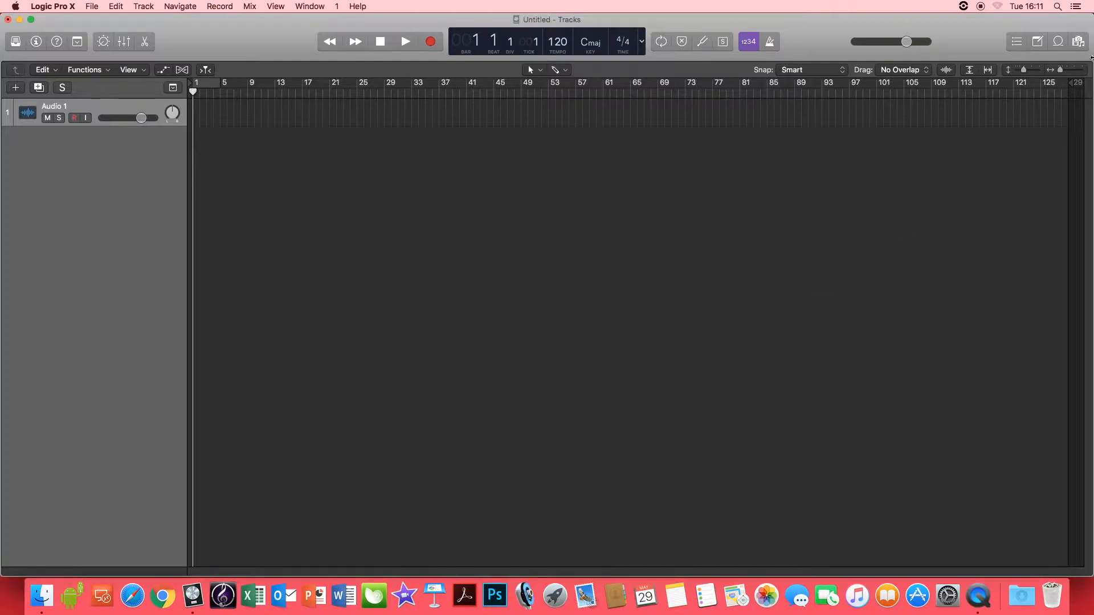
{"action": "mouse_move", "coordinate": [1058, 42]}
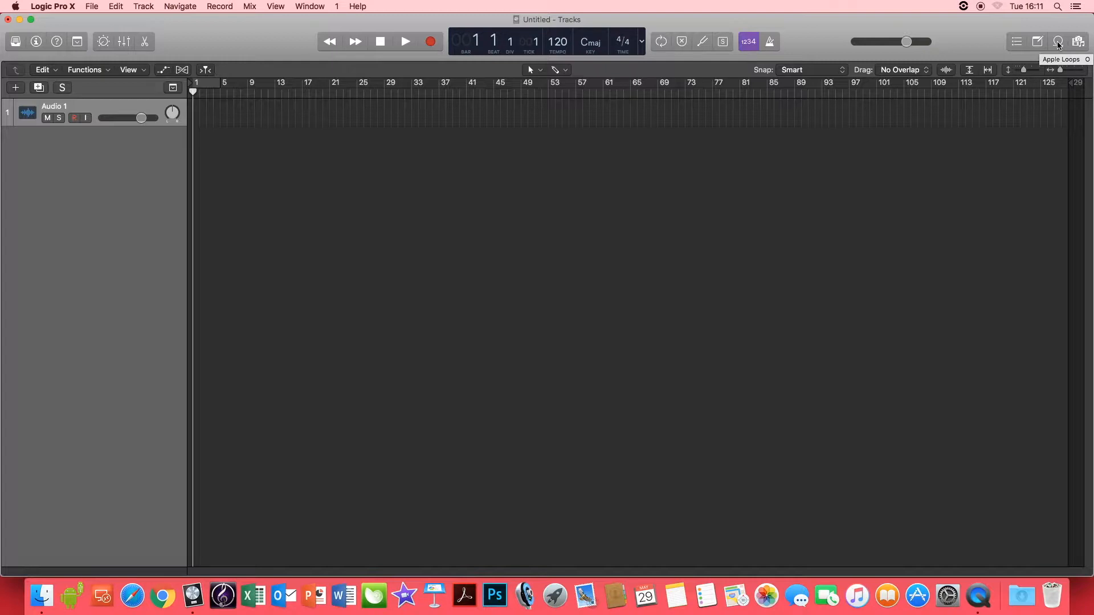
Show the Apple Loops library beside the empty project, listing loops from all genres
{"action": "left_click", "coordinate": [1057, 41]}
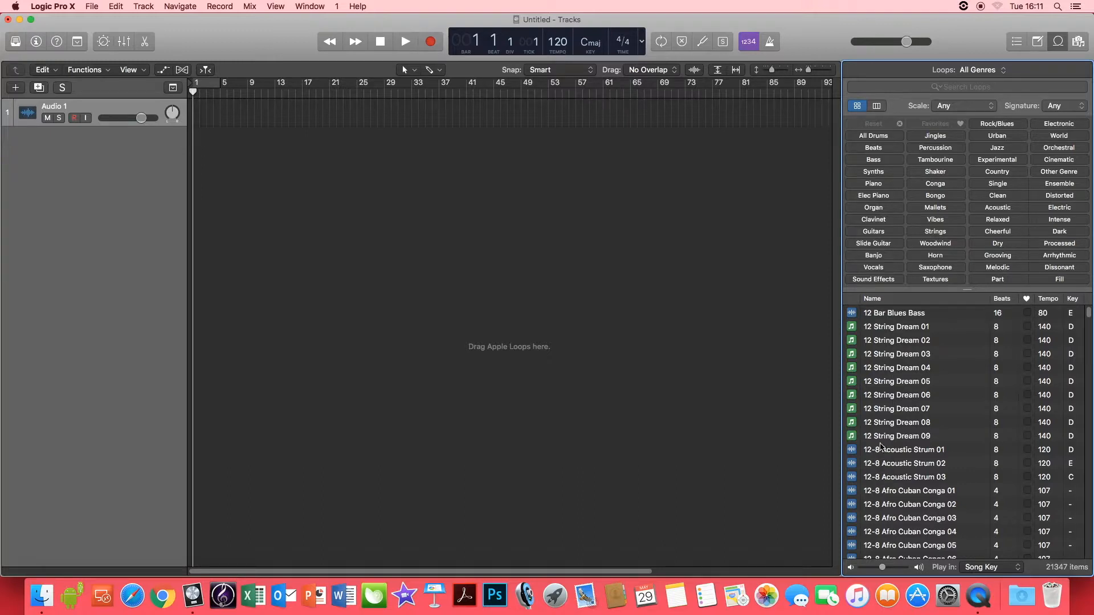
Audition 12 String Dream 09, 12 String Dream 01 and 12 Bar Blues Bass, settling on the bass loop
{"action": "left_click", "coordinate": [897, 436]}
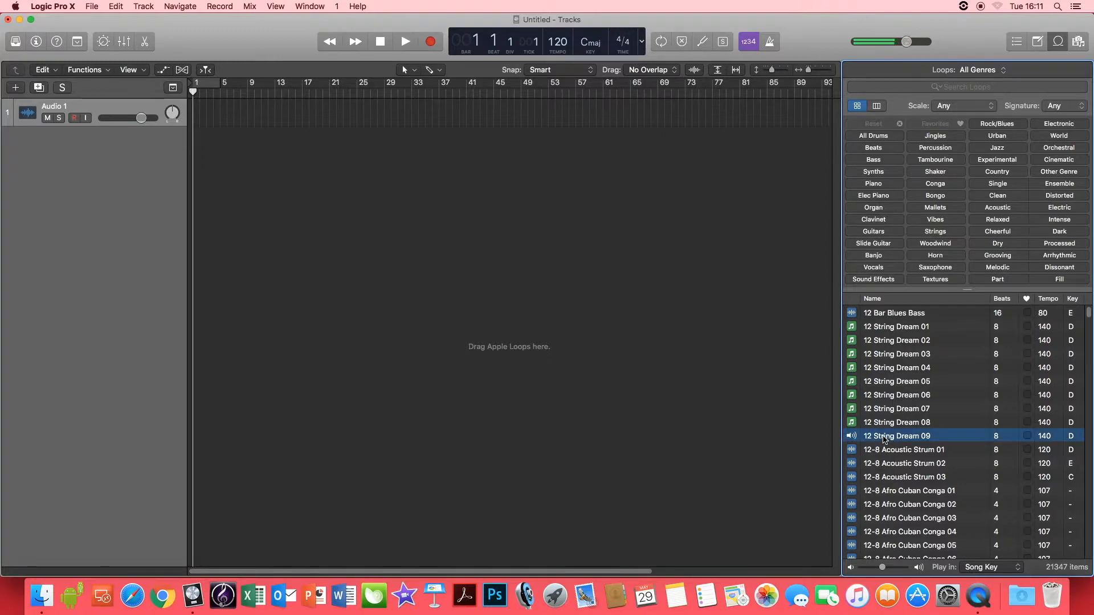
{"action": "mouse_move", "coordinate": [874, 332]}
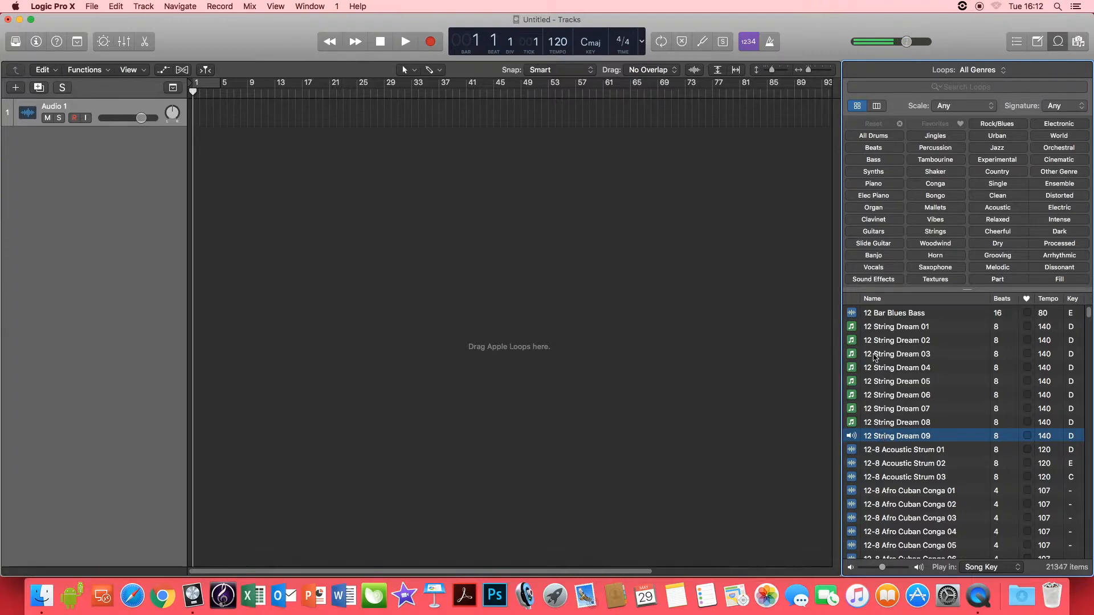
{"action": "left_click", "coordinate": [897, 327]}
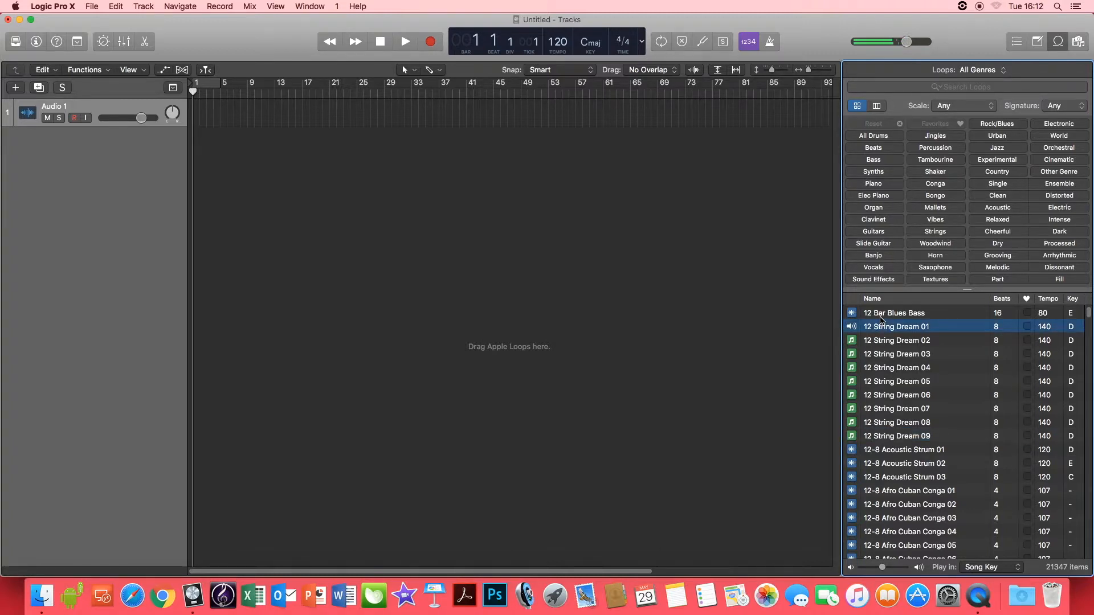
{"action": "left_click", "coordinate": [896, 312]}
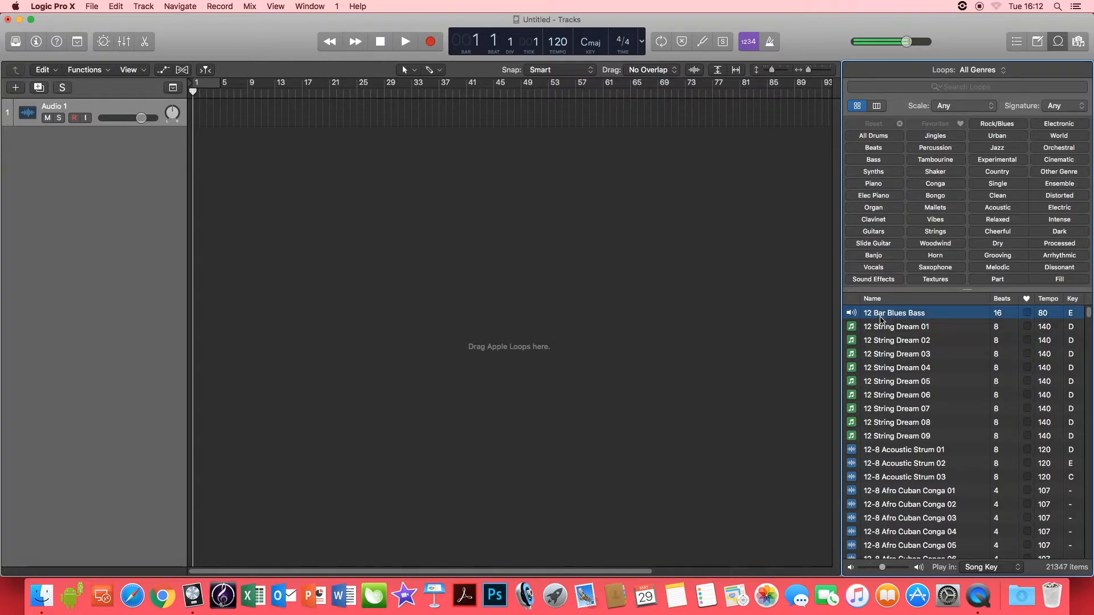
{"action": "left_click", "coordinate": [851, 312]}
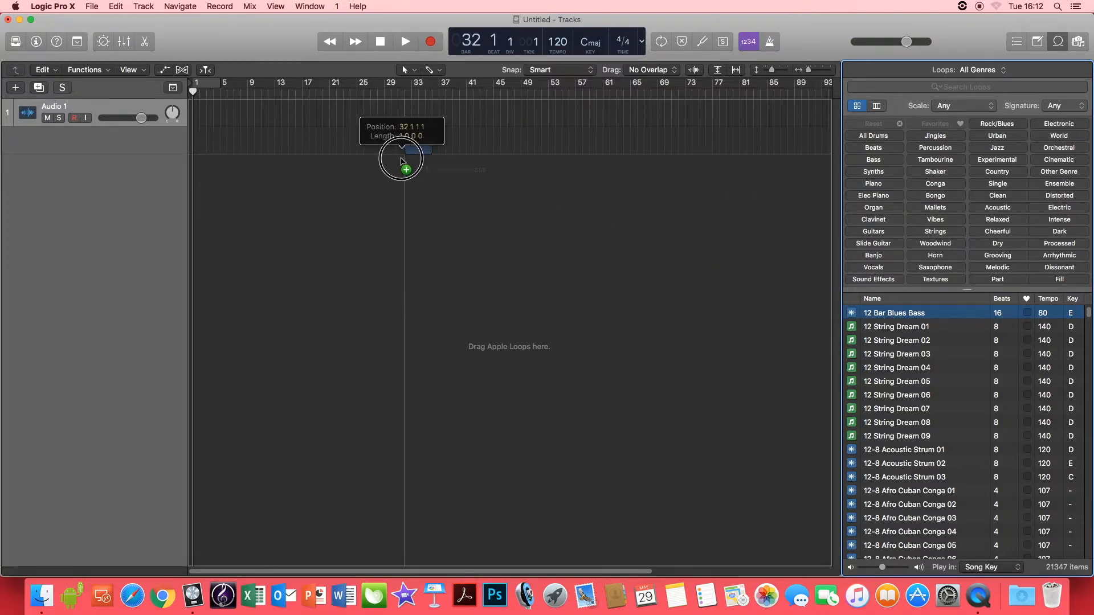
Add 12 Bar Blues Bass as a new track at bar 1 and import its 80 BPM tempo
{"action": "left_click_drag", "start_coordinate": [401, 159], "coordinate": [225, 139]}
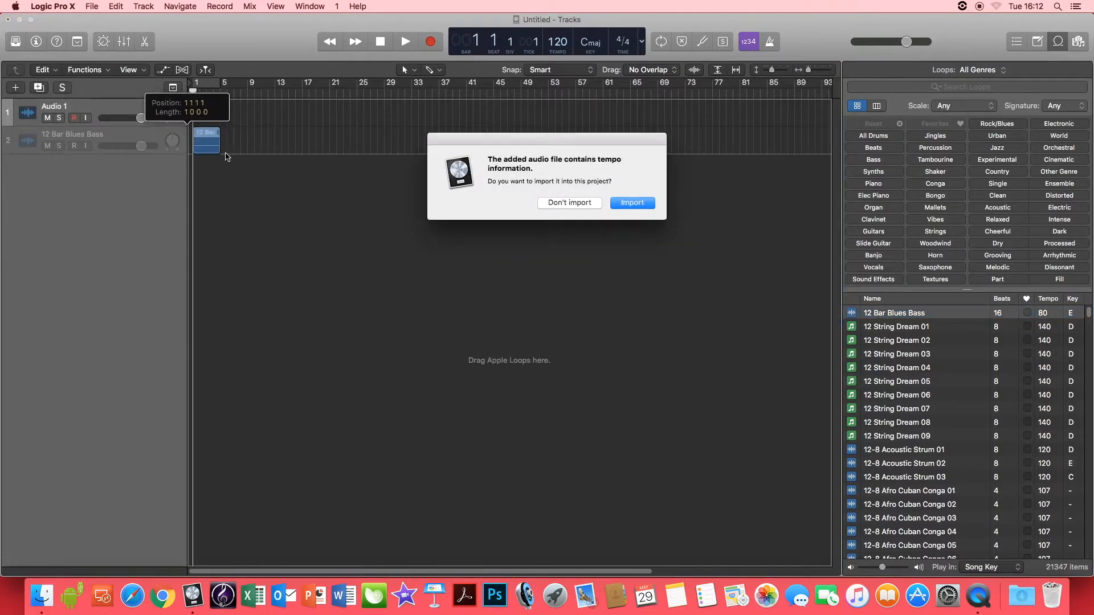
{"action": "left_click", "coordinate": [632, 203]}
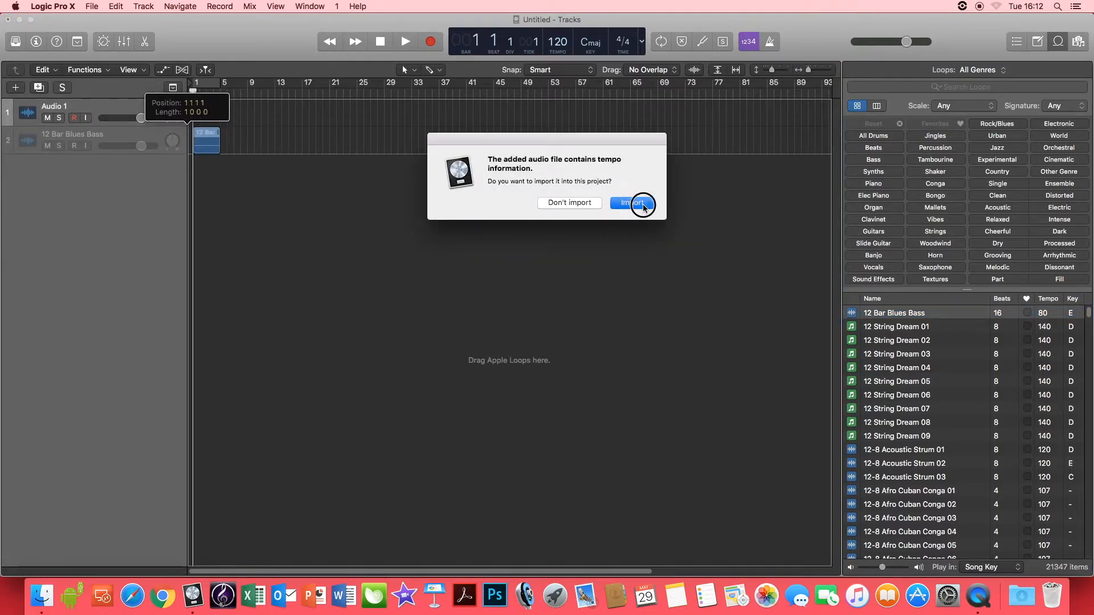
{"action": "left_click", "coordinate": [633, 203]}
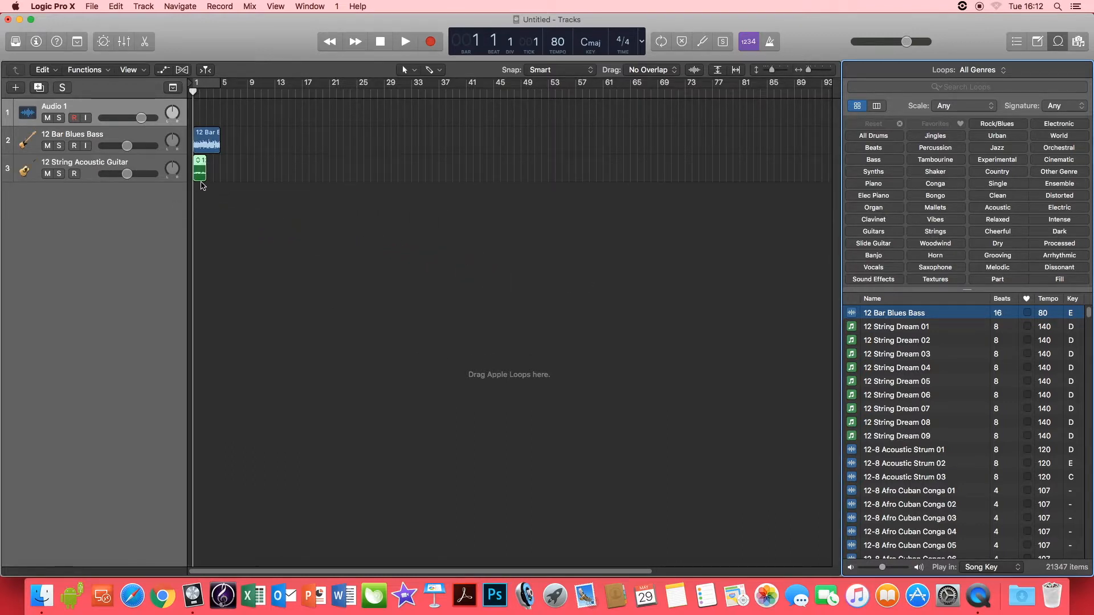
Edit the 12 String Dream 01 region's notes in the Piano Roll, raising one note to F3
{"action": "double_click", "coordinate": [201, 171]}
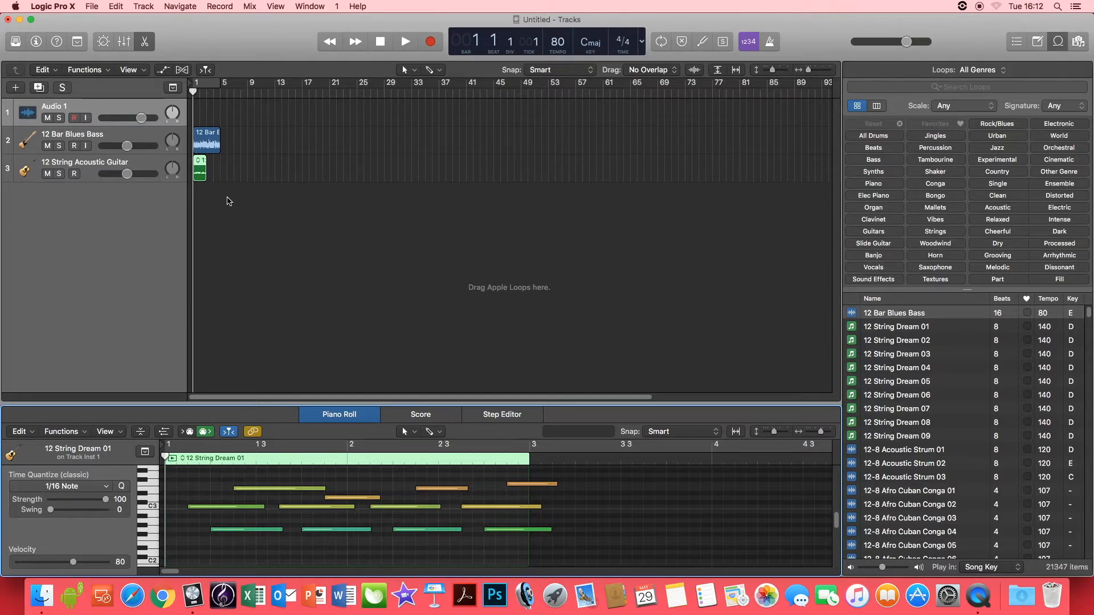
{"action": "left_click", "coordinate": [207, 139]}
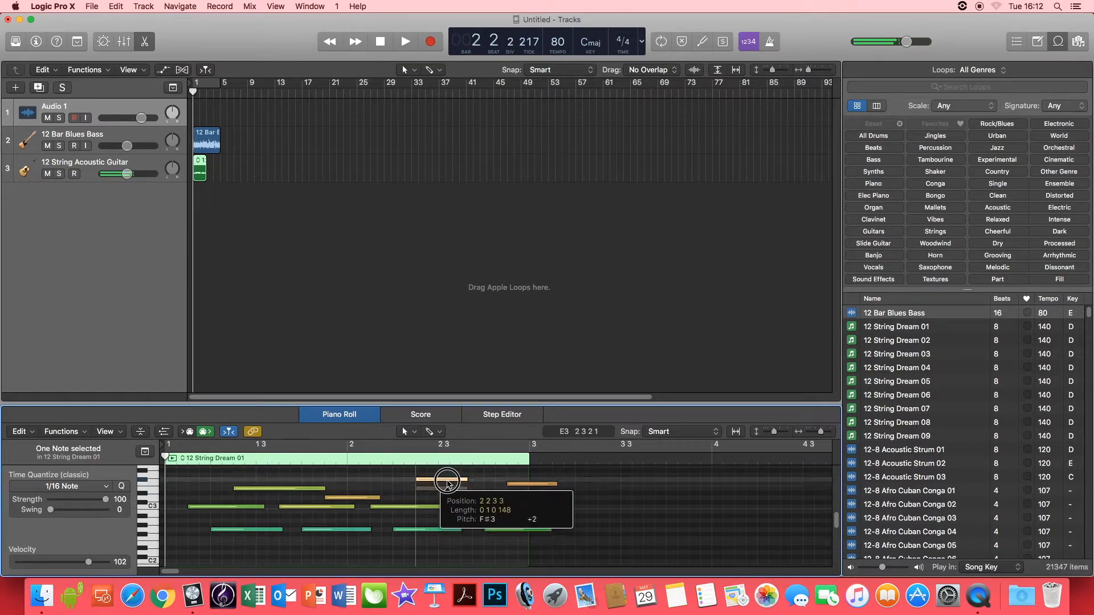
{"action": "left_click_drag", "start_coordinate": [447, 481], "coordinate": [447, 488]}
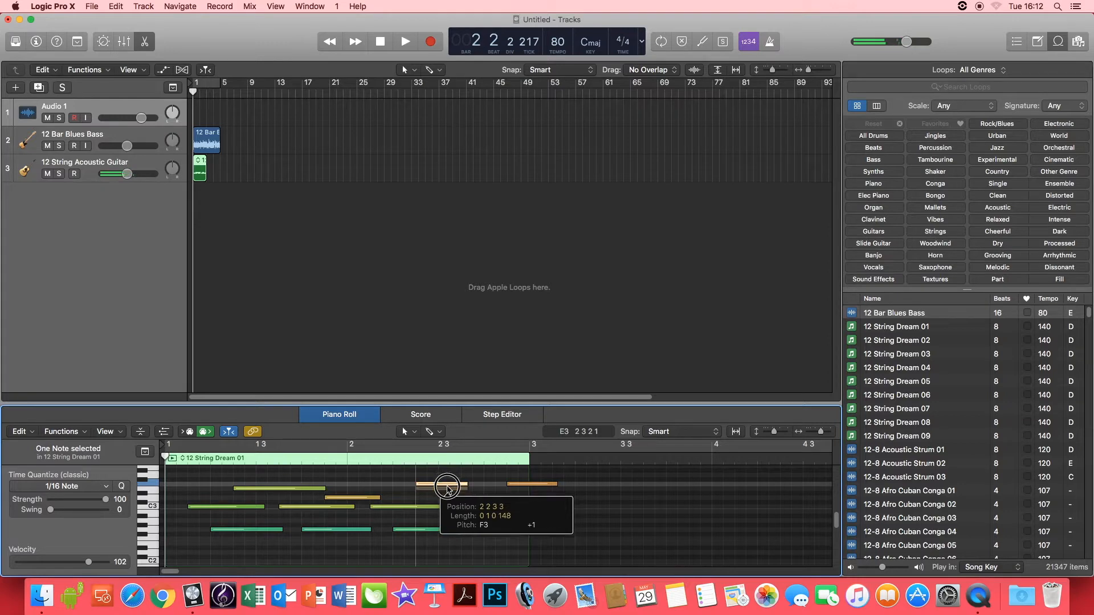